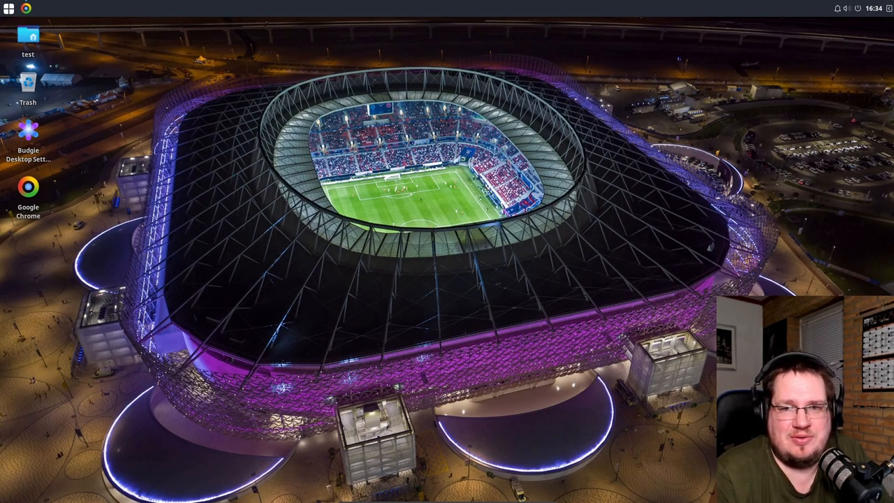
mouse_move(747, 158)
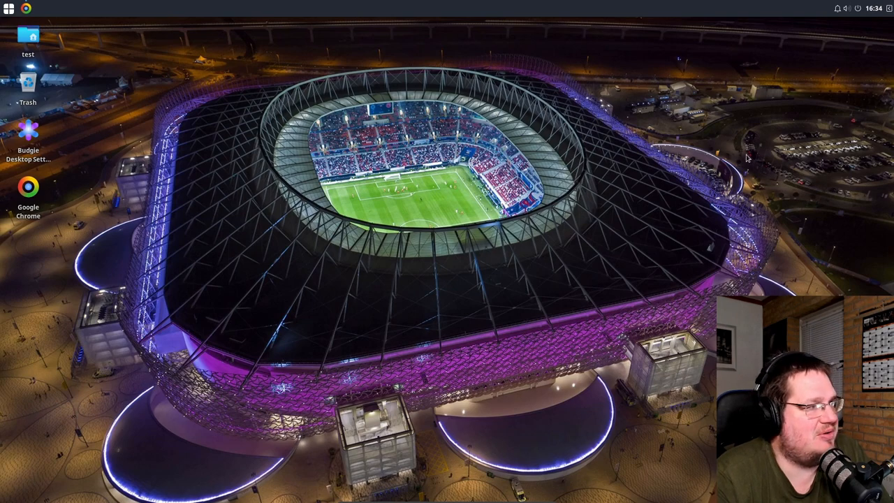
Show the Budgie application menu listing installed apps by category.
left_click(9, 8)
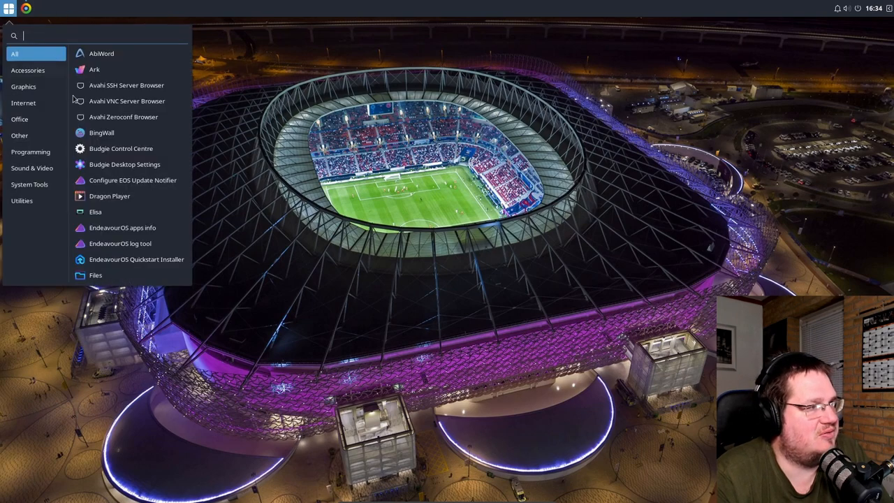
mouse_move(137, 241)
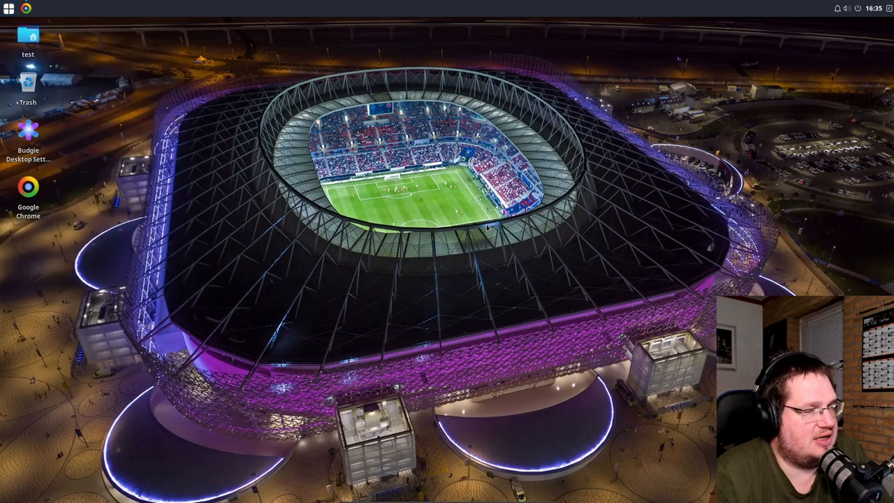
left_click(8, 9)
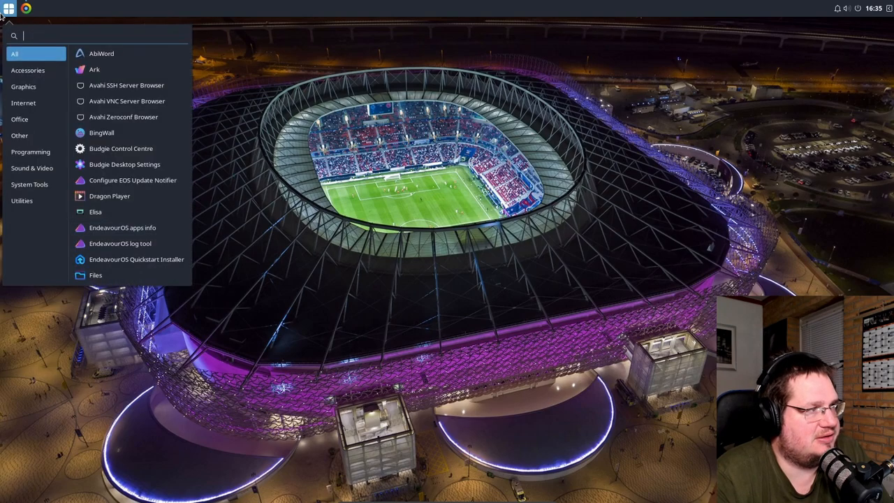
Launch the EndeavourOS apps info tool from the application menu.
left_click(122, 226)
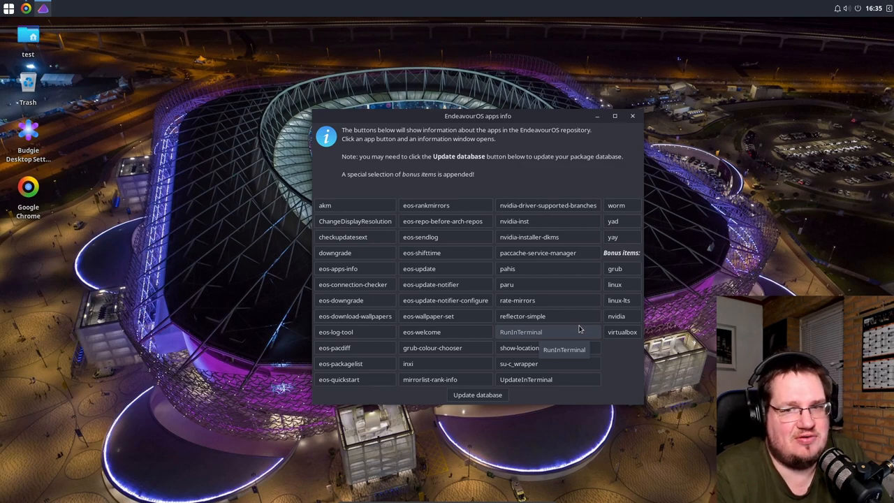
mouse_move(276, 203)
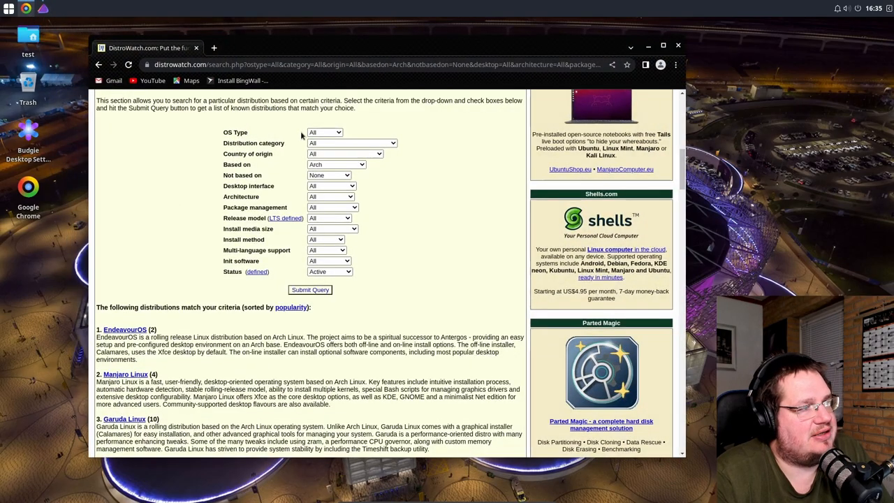
scroll("down", 3)
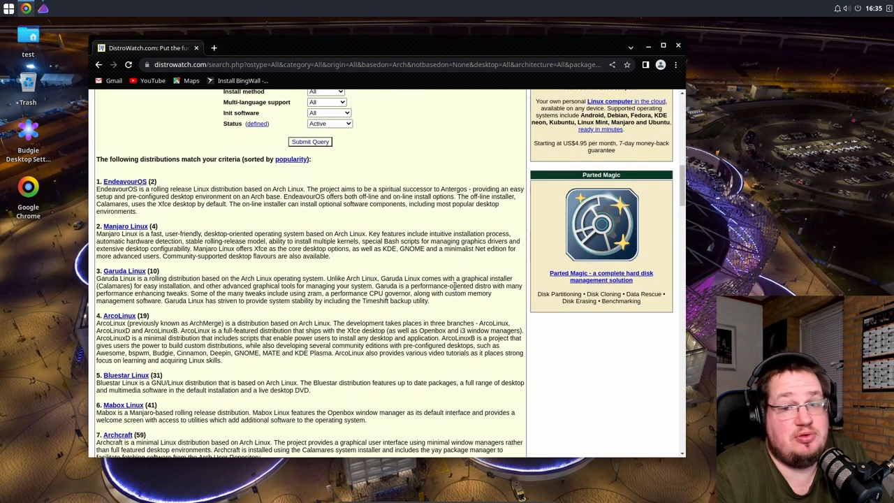
scroll("down", 3)
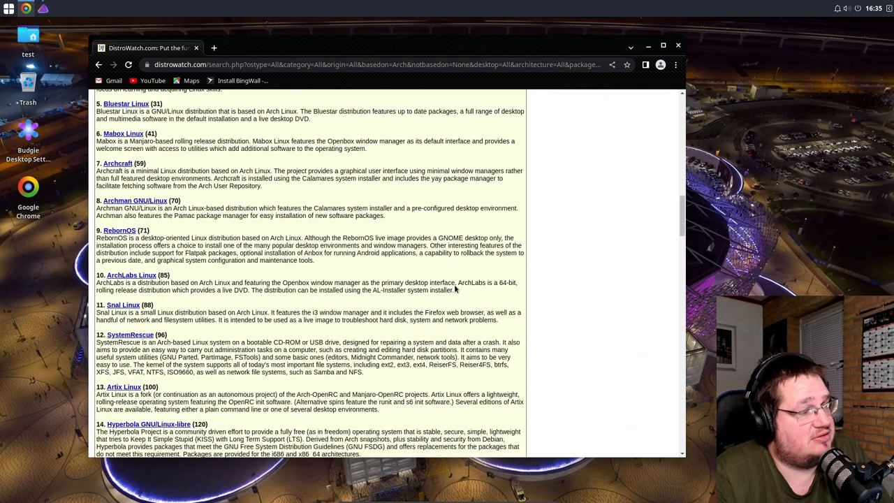
scroll("down", 3)
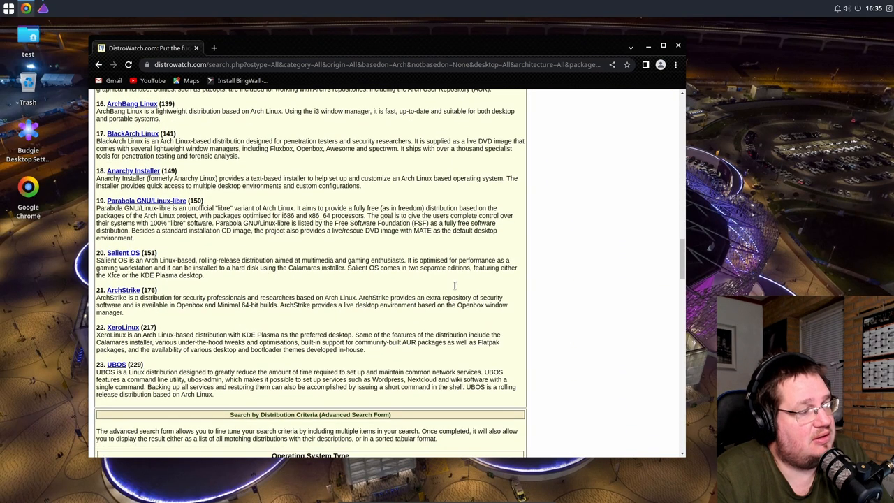
scroll("up", 3)
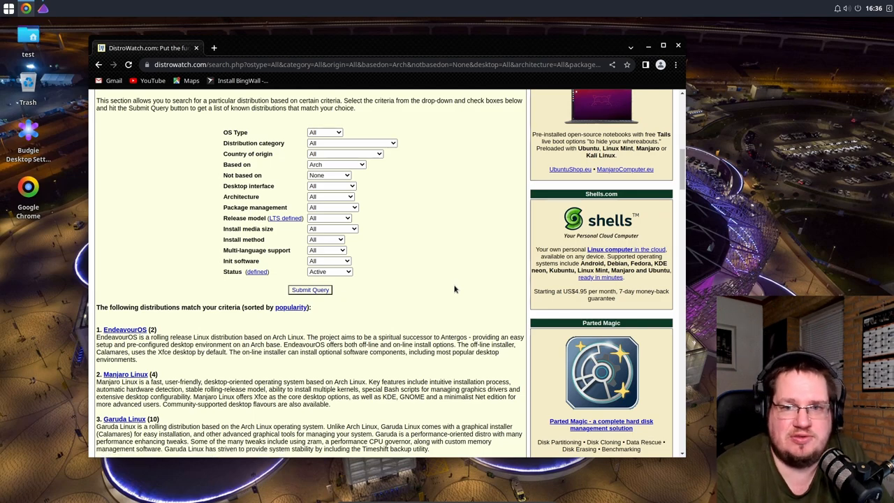
Scroll the DistroWatch Arch-based results list in Chrome to browse further entries.
scroll("up", 3)
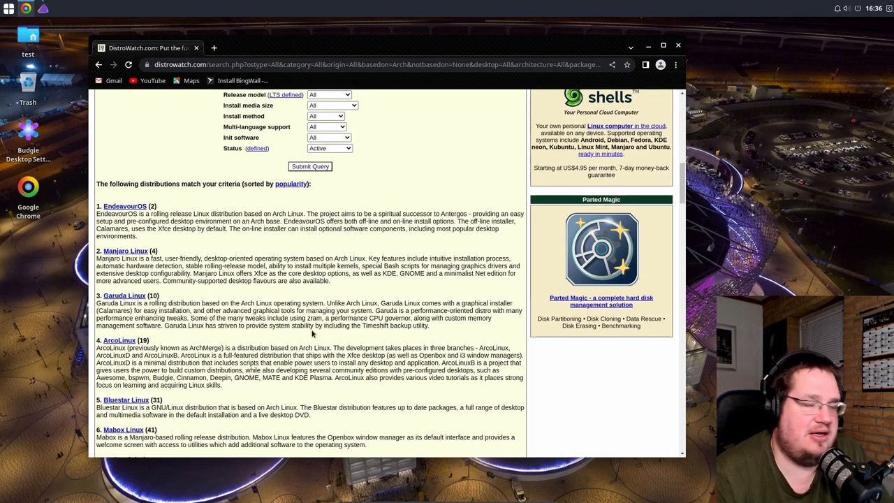
scroll("down", 3)
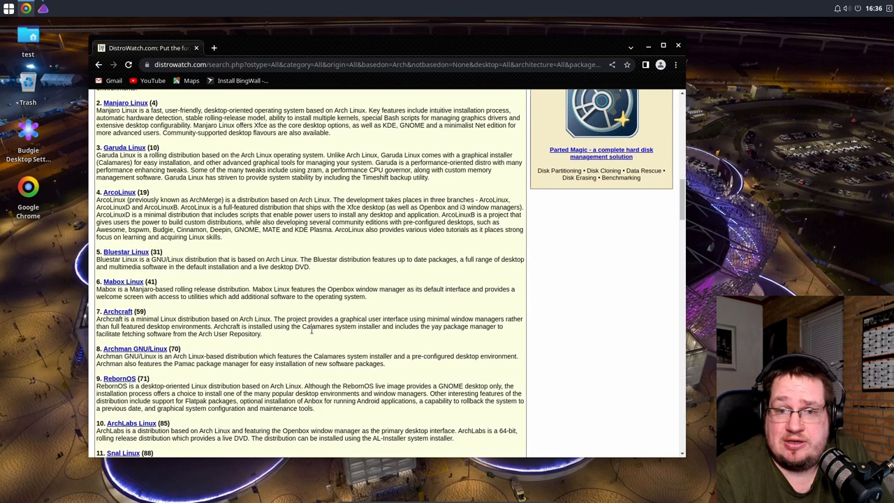
scroll("down", 3)
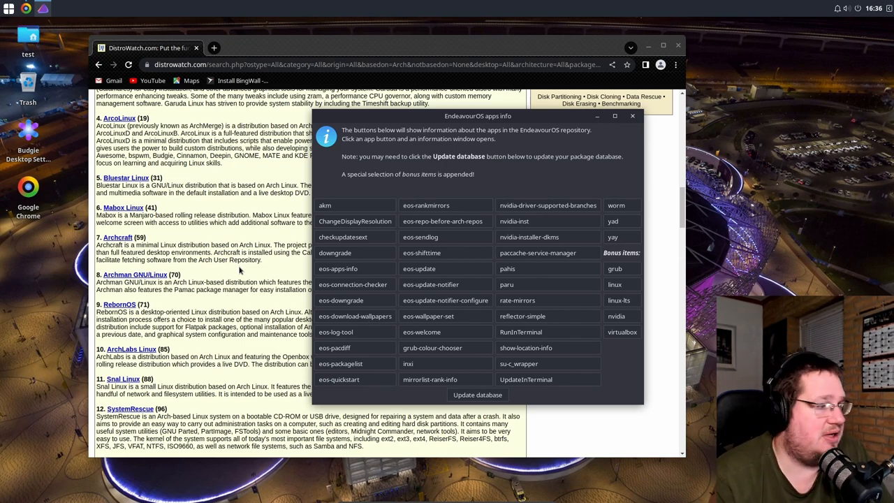
Scroll further down the DistroWatch results behind the EndeavourOS apps info window.
scroll("down", 3)
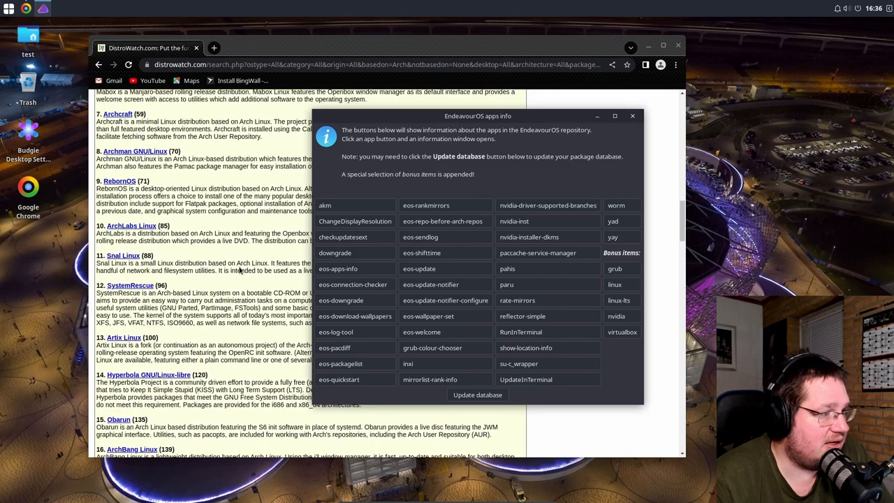
scroll("down", 3)
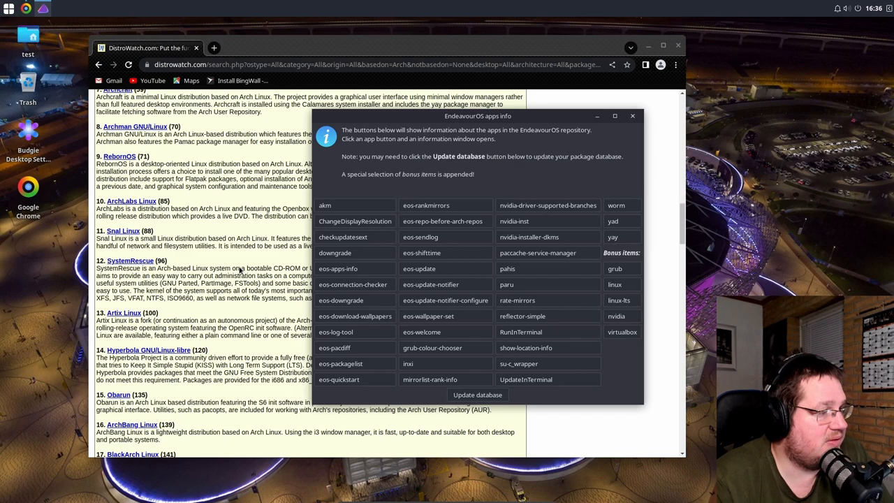
scroll("down", 3)
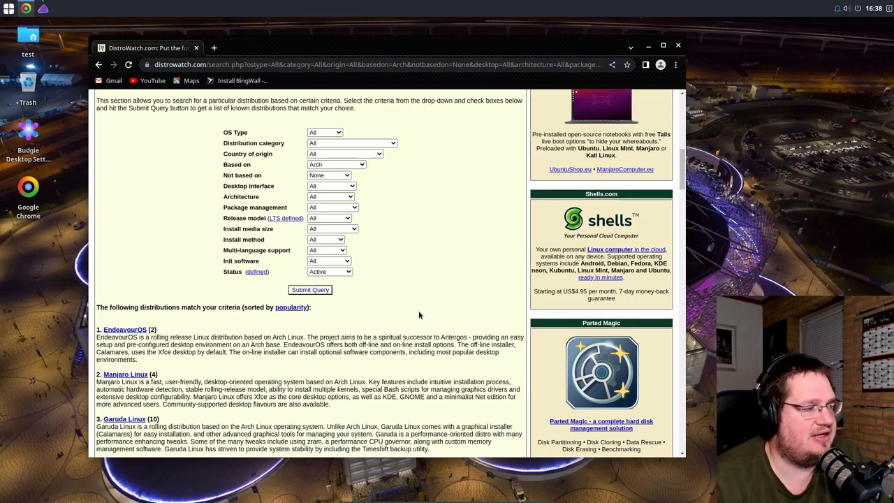
Scroll down to reveal ArcoLinux, Bluestar Linux, Archcraft and Artix Linux in the results.
scroll("down", 3)
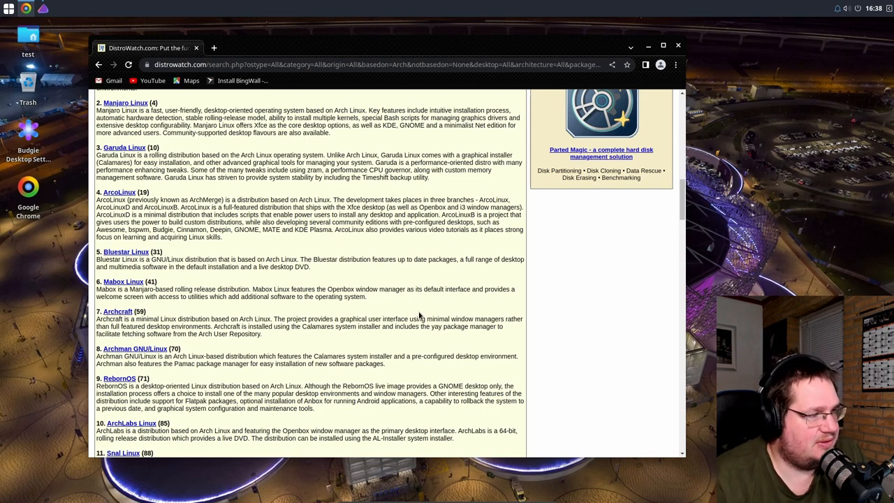
scroll("down", 3)
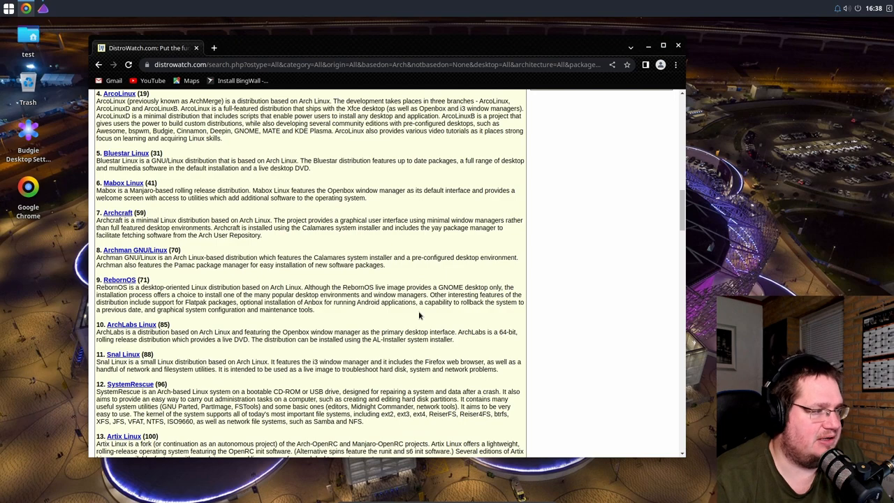